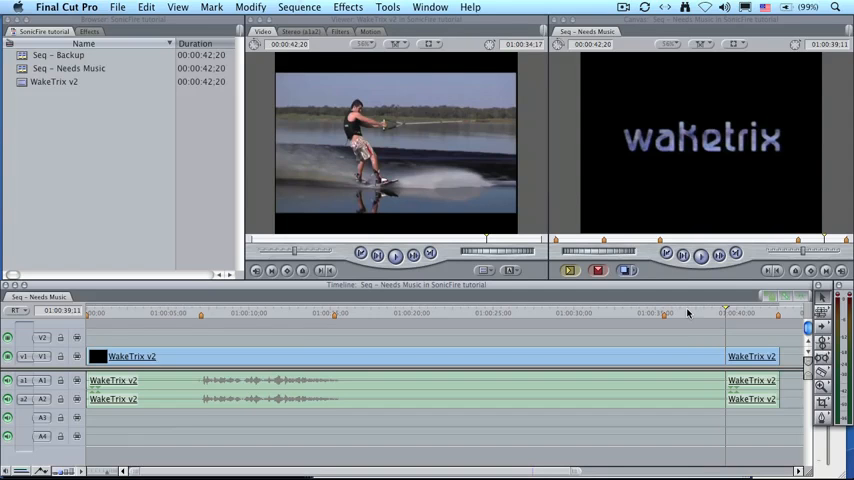
mouse_move(617, 312)
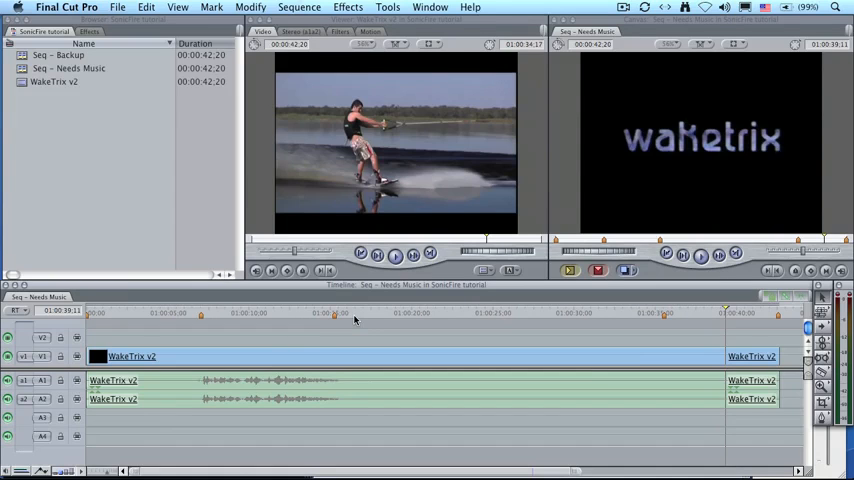
- Jump the Final Cut playhead to Marker 6 at 01:00:21:09
click(432, 313)
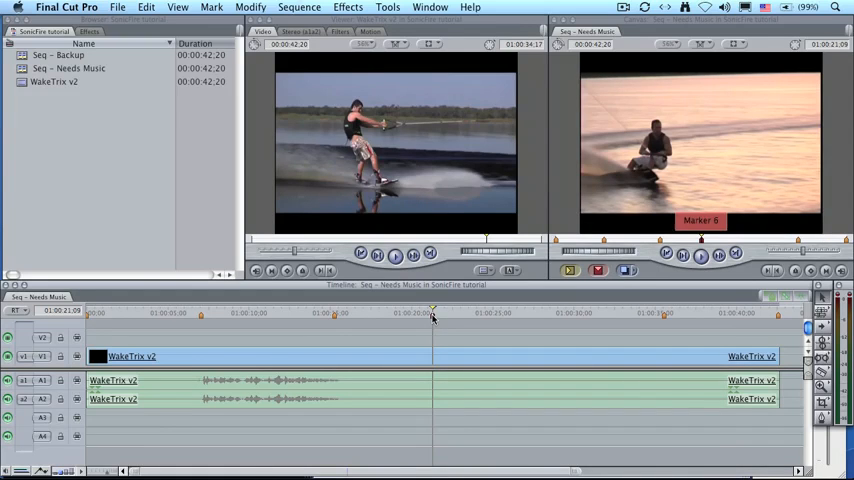
- Tag Marker 6 as a scoring marker in its Edit Marker dialog and confirm
double_click(433, 313)
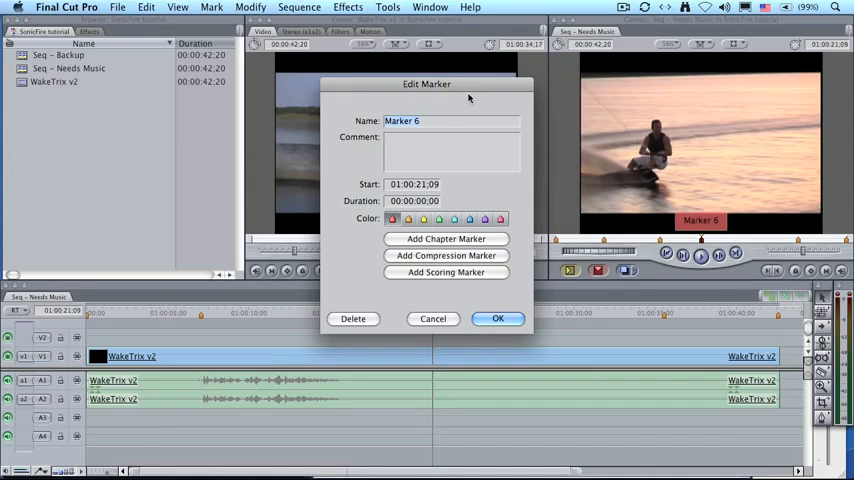
click(445, 272)
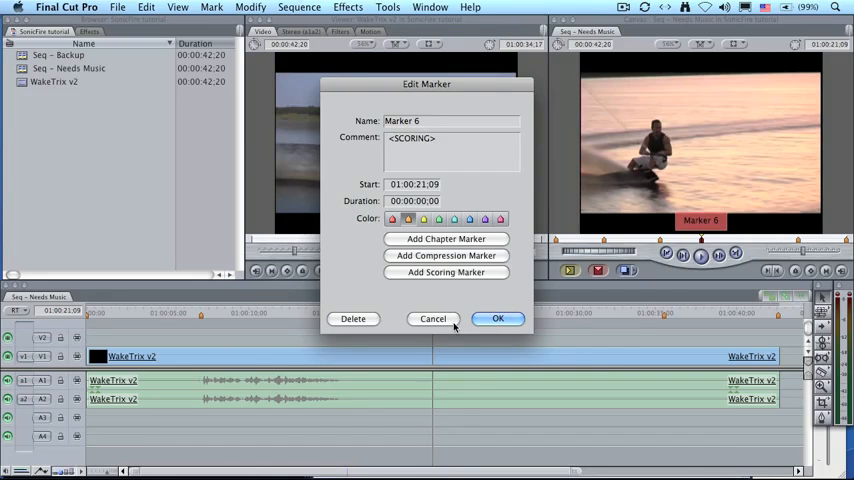
click(498, 318)
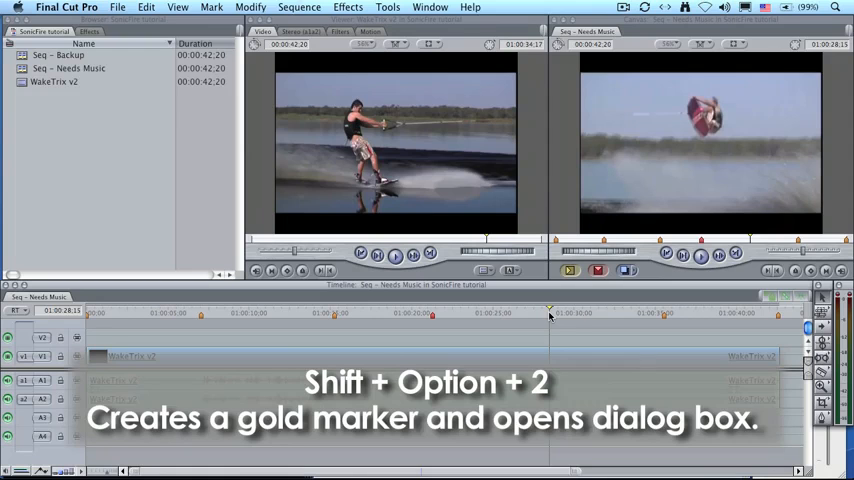
- Add gold Marker 7 at 01:00:28:15 and tag it as a scoring marker
key(shift+option+2)
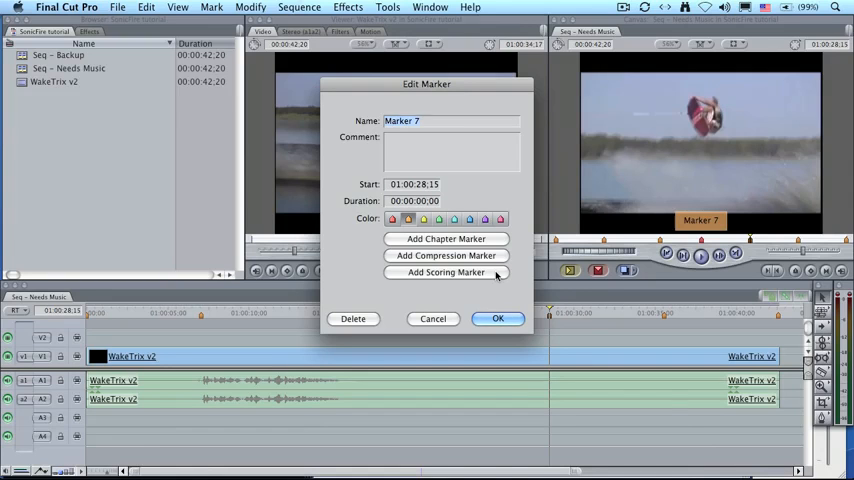
click(497, 318)
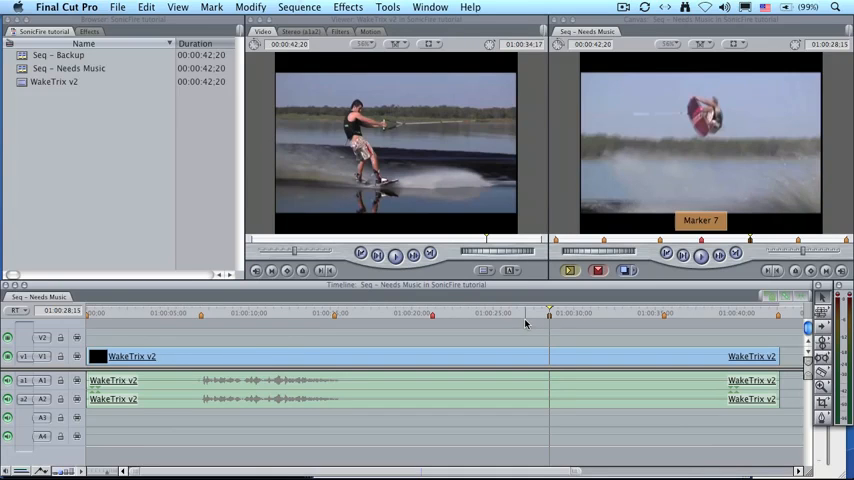
mouse_move(432, 318)
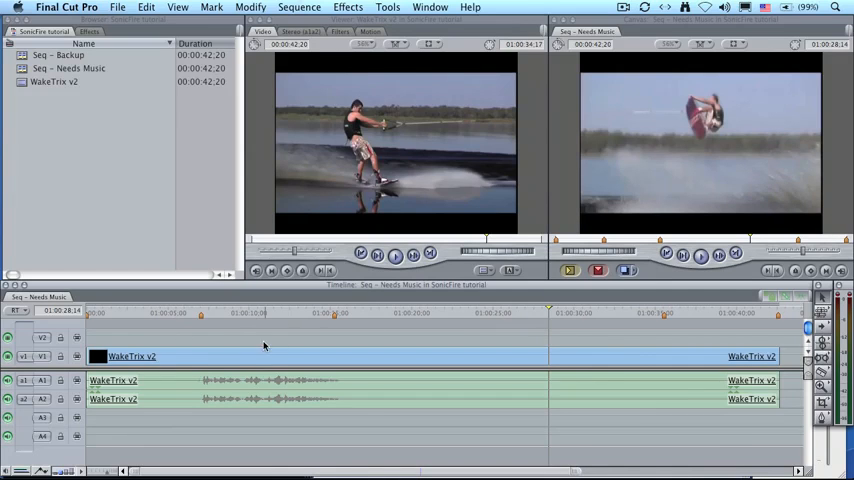
mouse_move(676, 367)
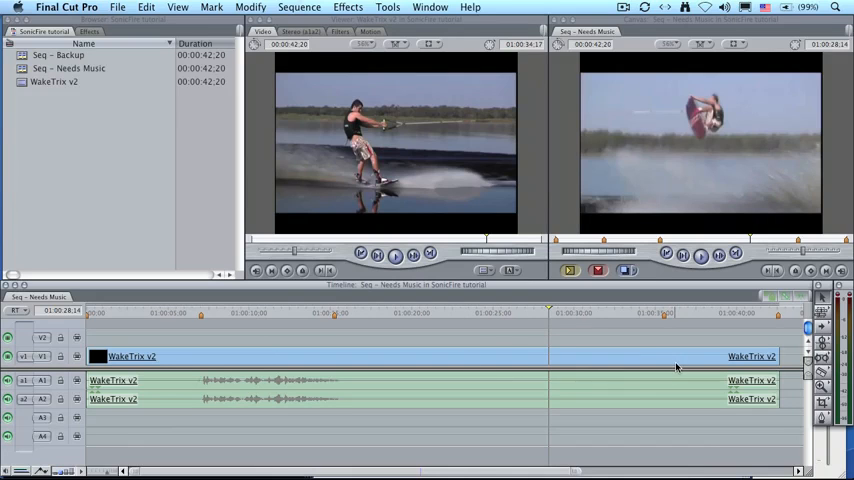
mouse_move(703, 357)
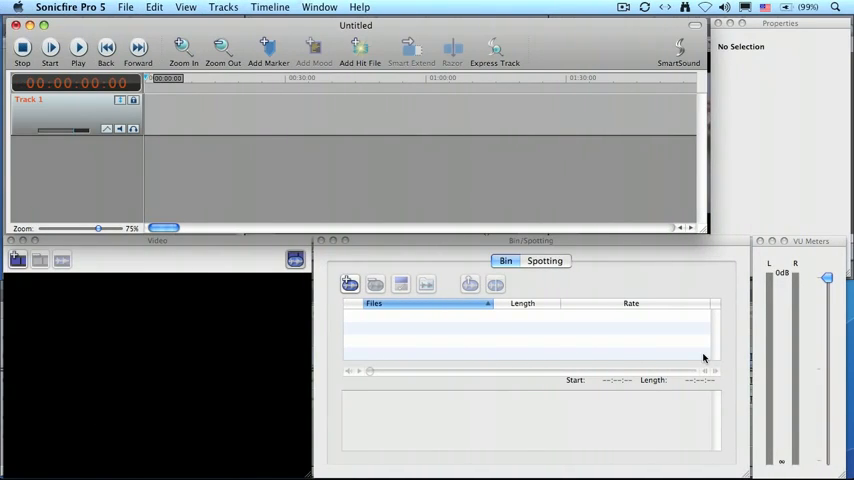
mouse_move(517, 172)
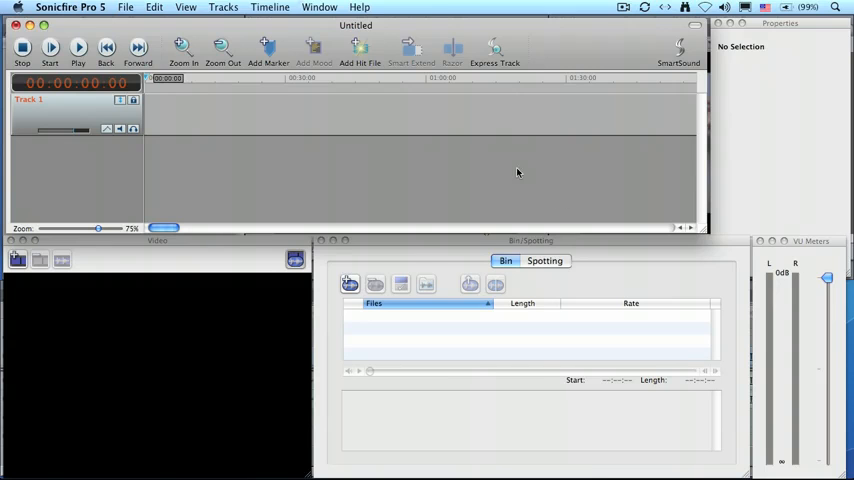
- Open the Final Cut Pro Import dialog from the File menu
click(126, 8)
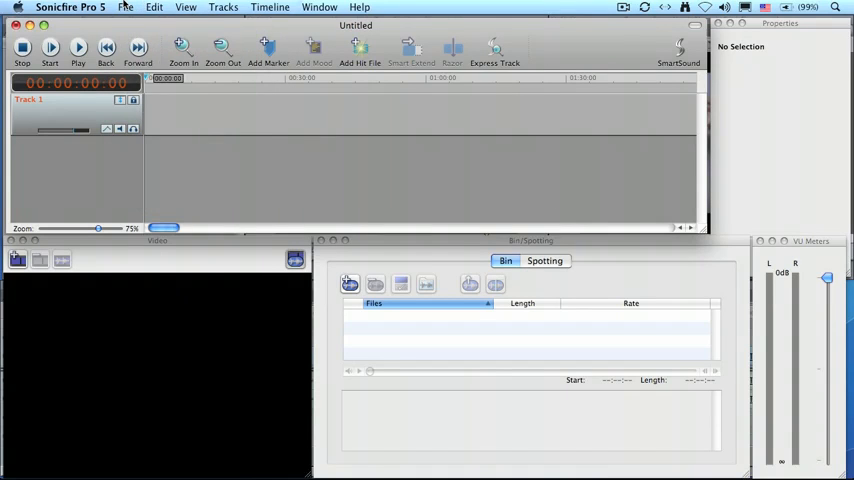
click(131, 10)
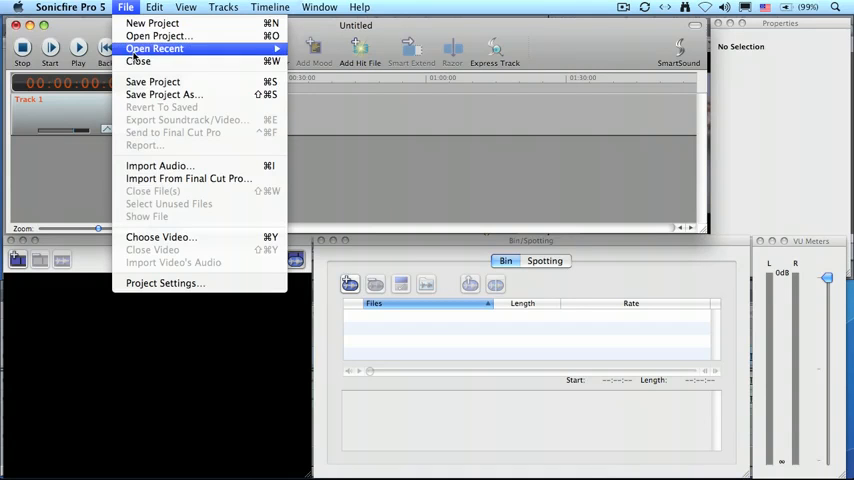
mouse_move(188, 178)
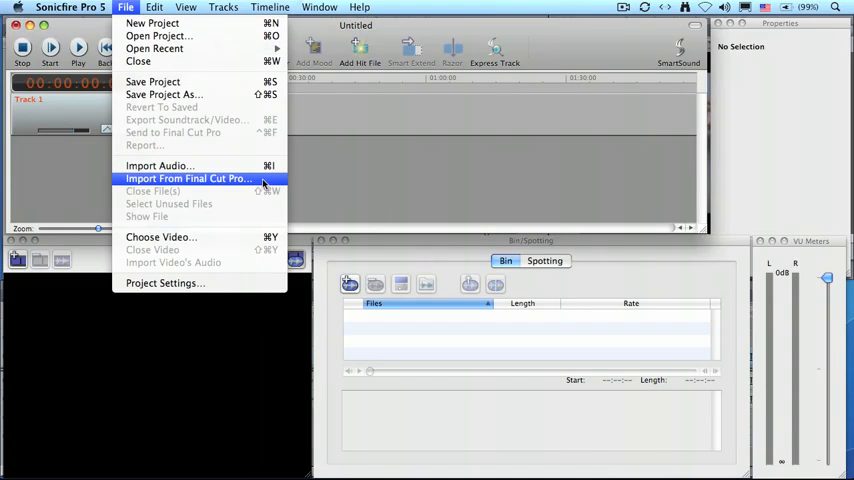
click(188, 178)
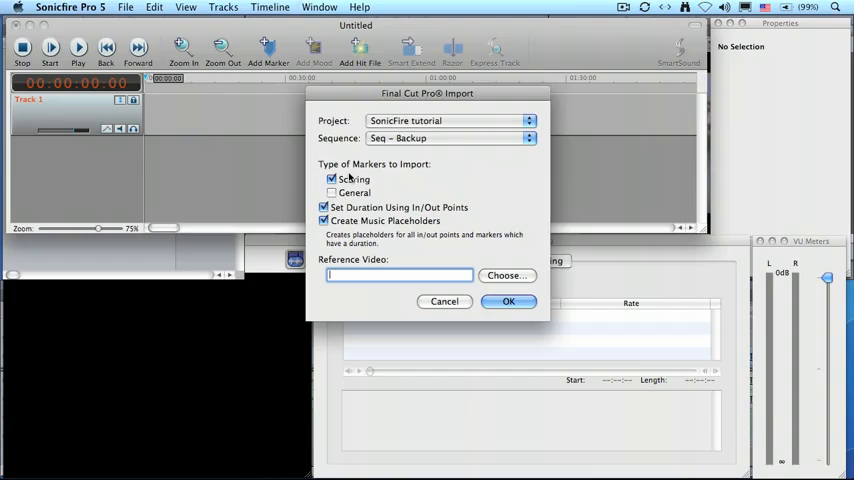
- Target project SonicFire tutorial, sequence Seq - Needs Music, and start choosing a reference video
click(450, 120)
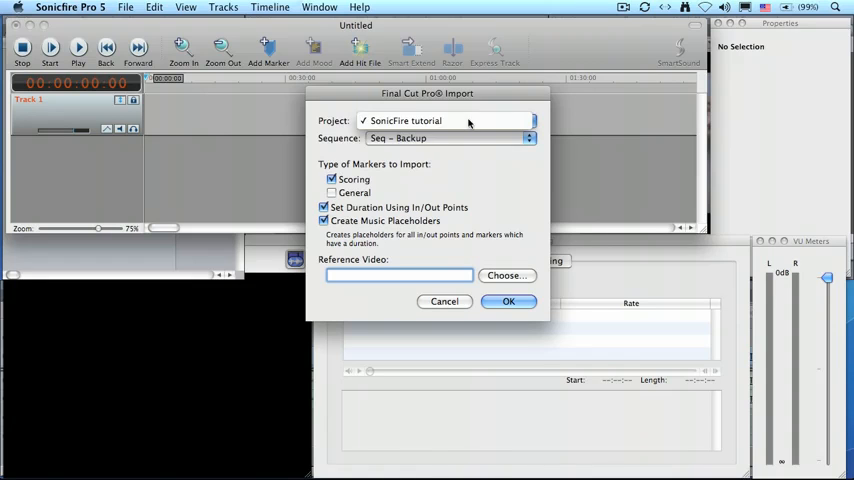
click(450, 138)
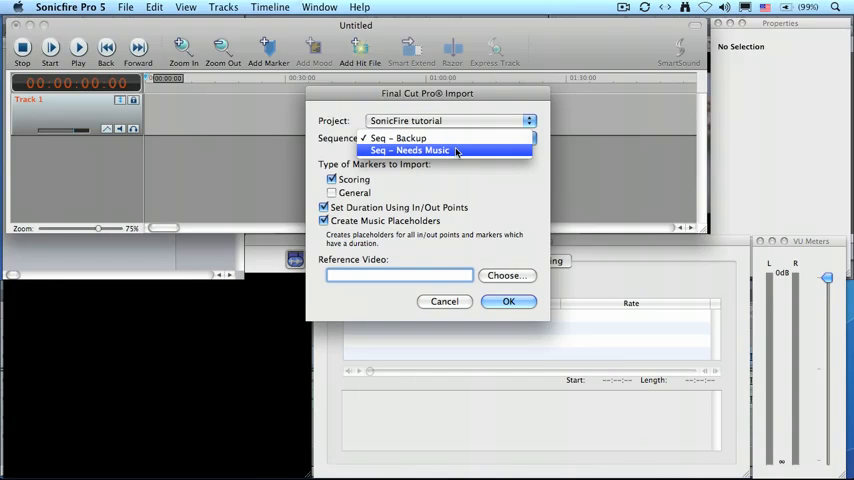
mouse_move(462, 151)
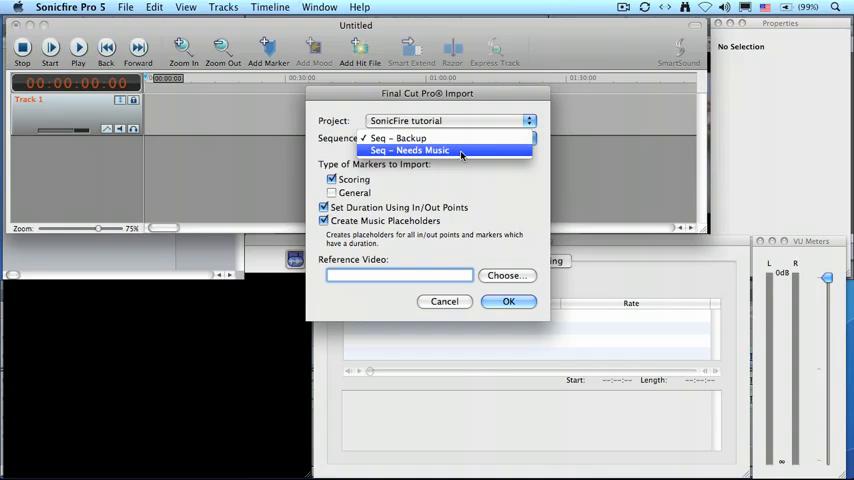
click(405, 150)
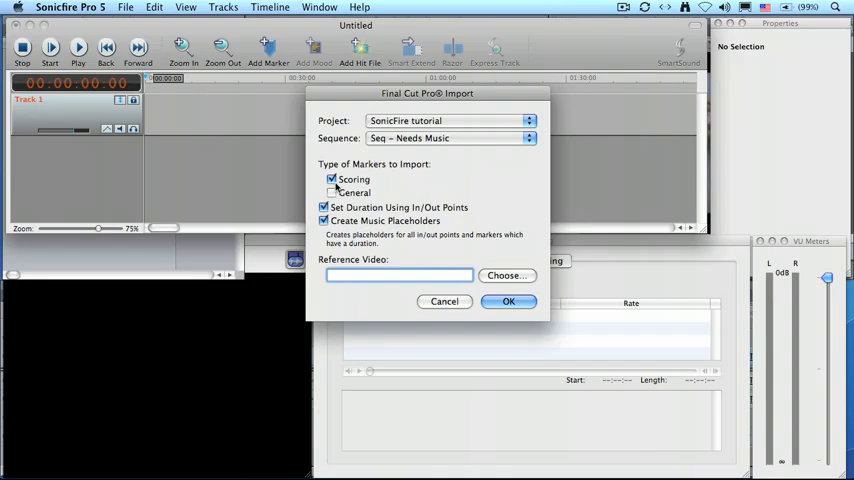
click(332, 179)
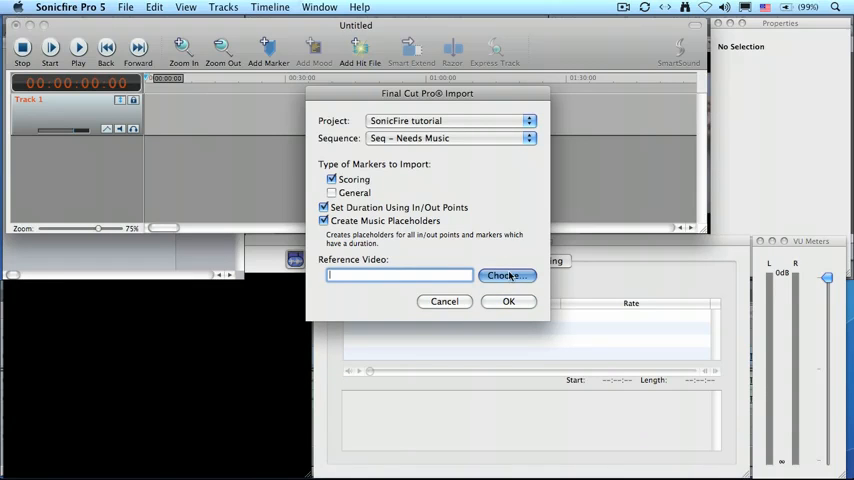
click(507, 275)
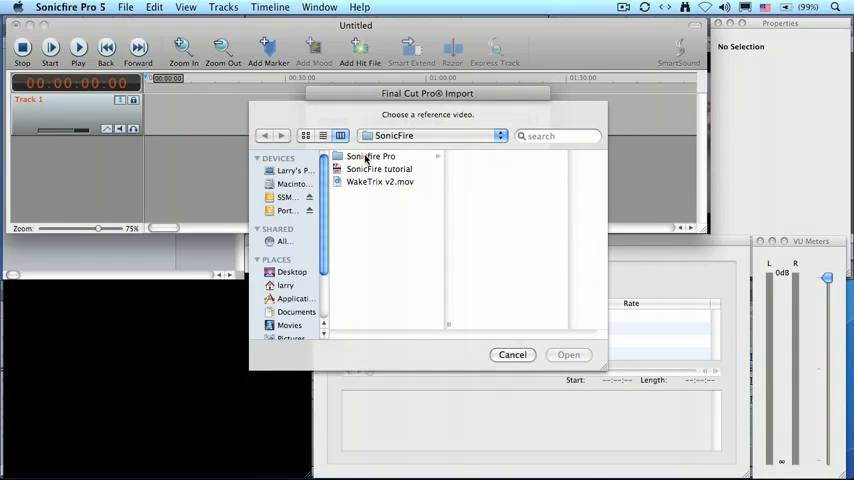
- Attach WakeTrix v2.mov as the reference video and run the marker import
click(380, 182)
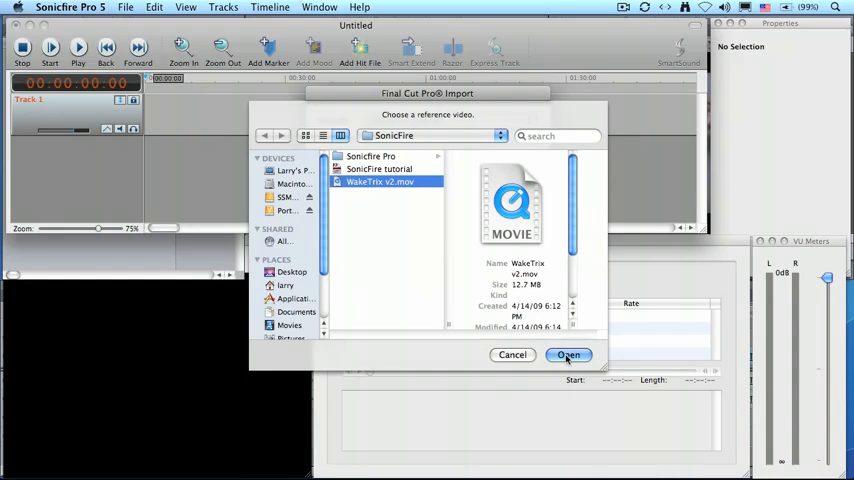
click(567, 355)
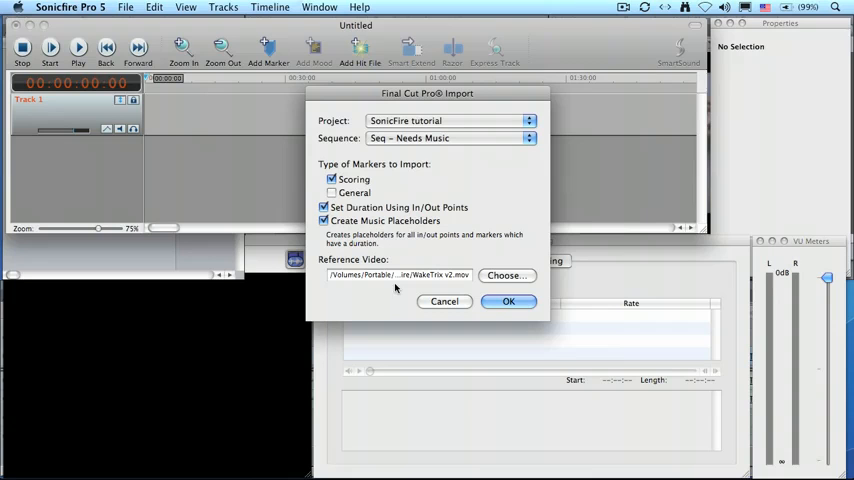
mouse_move(197, 336)
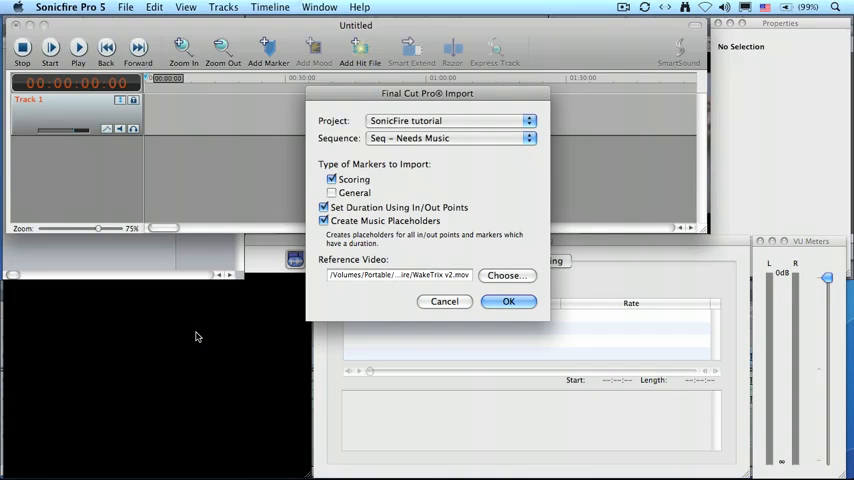
mouse_move(194, 113)
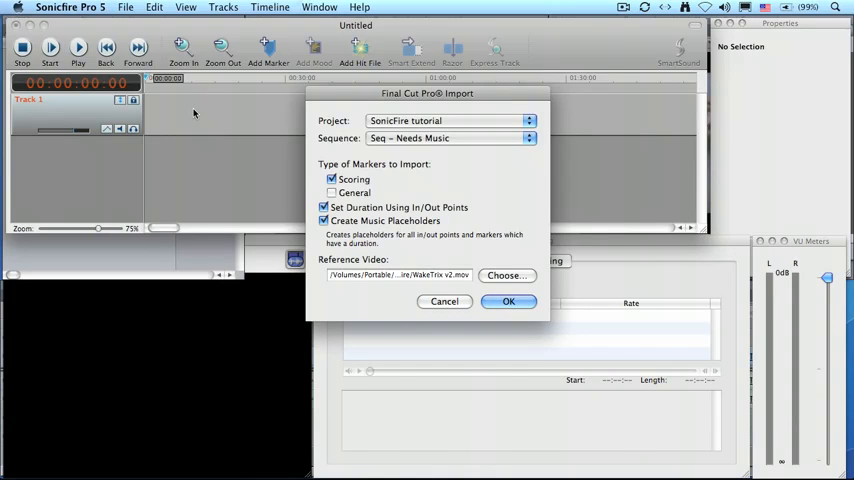
click(508, 301)
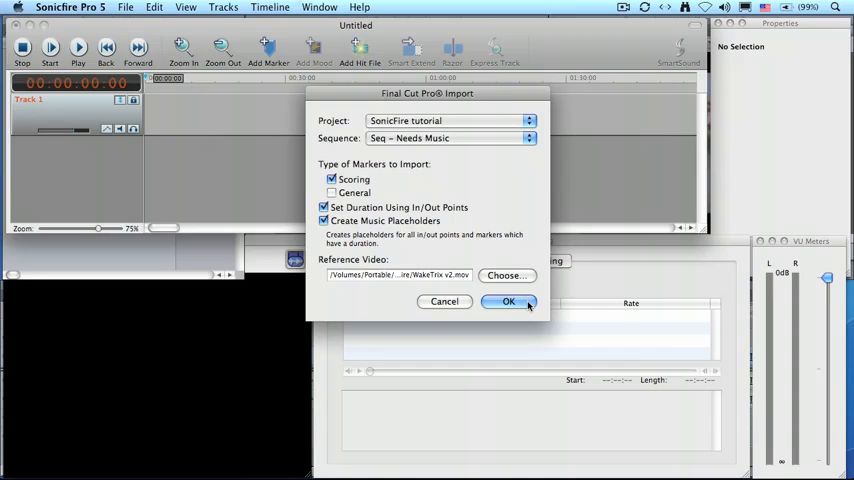
click(508, 301)
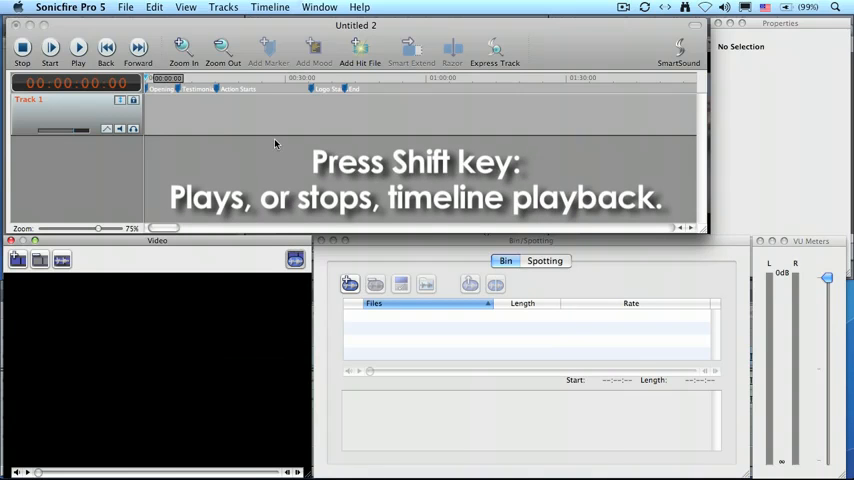
- Play the timeline to review markers against the WakeTrix video, then open Window menu
key(shift)
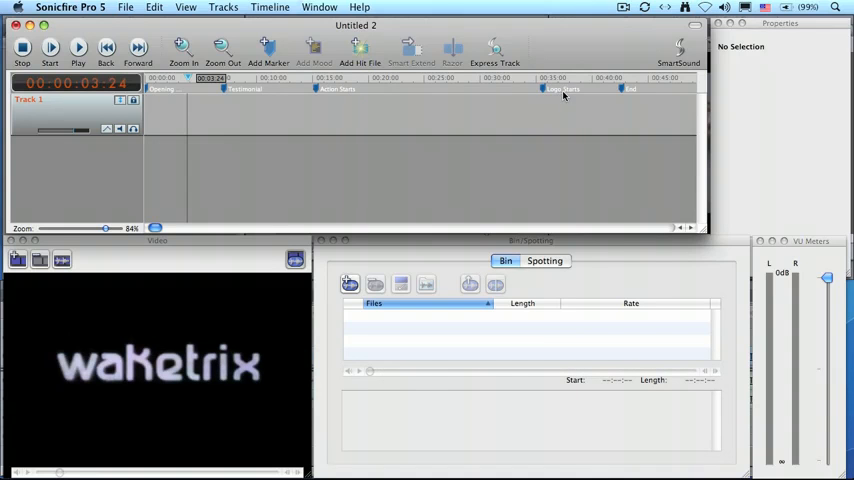
mouse_move(583, 123)
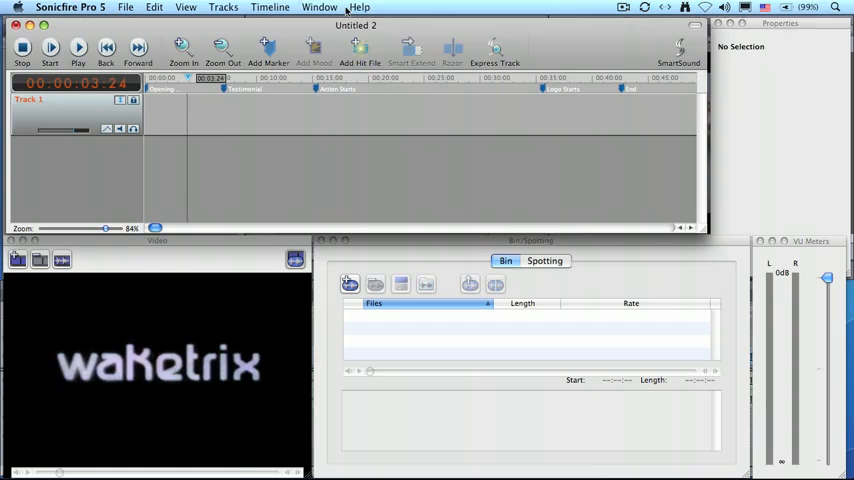
click(294, 7)
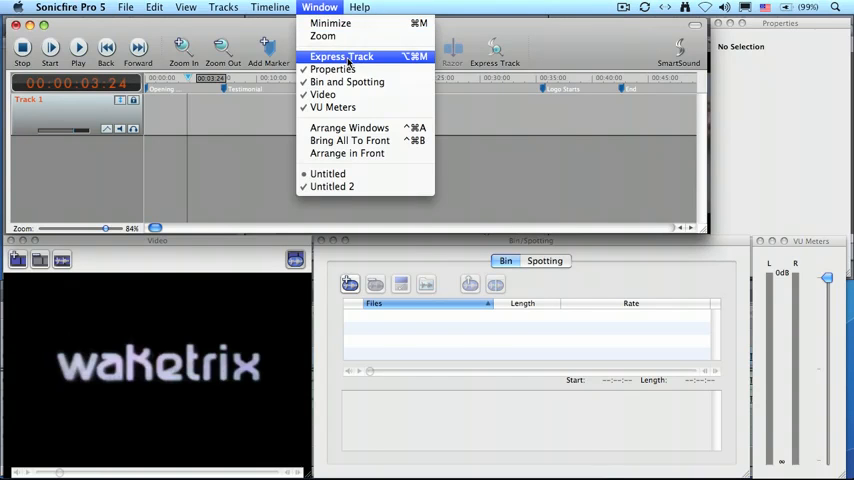
- Open Express Track and filter titles to Action keyword at ++++ intensity
click(356, 56)
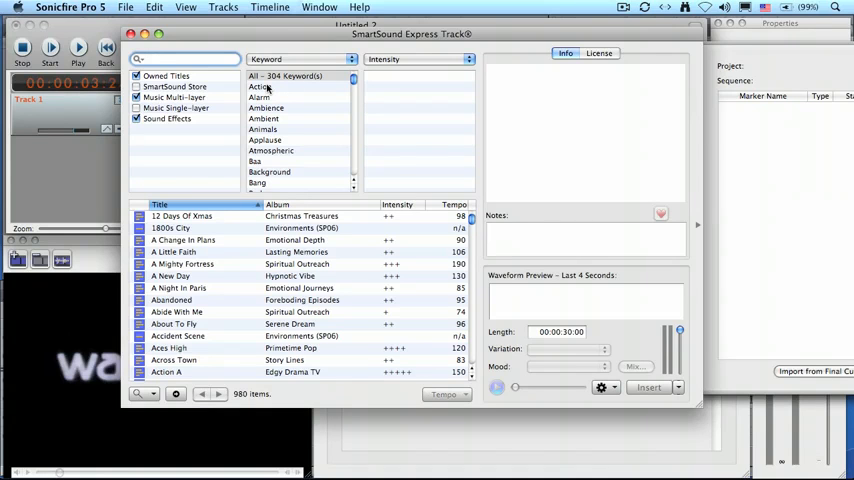
click(261, 88)
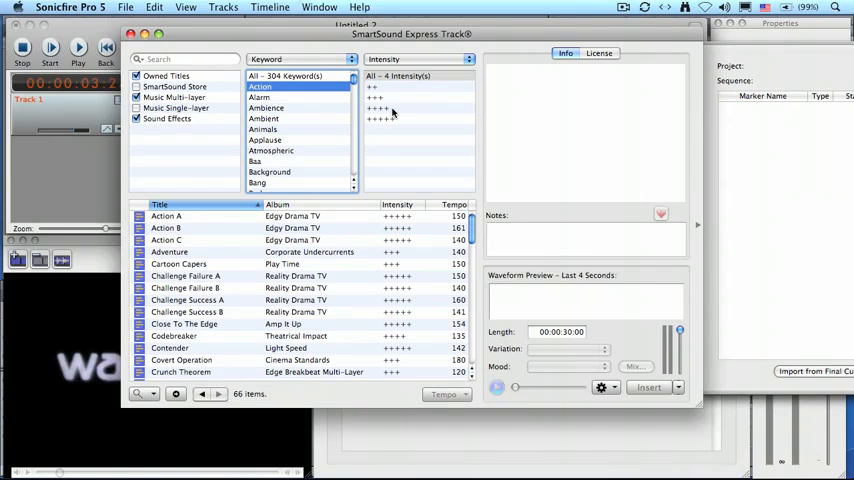
click(384, 108)
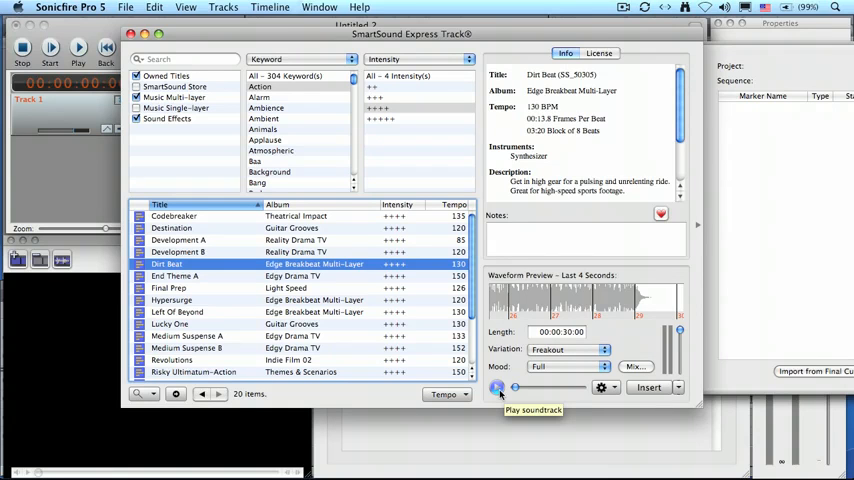
- Preview Dirt Beat with the reference video, then audition Final Prep
click(496, 387)
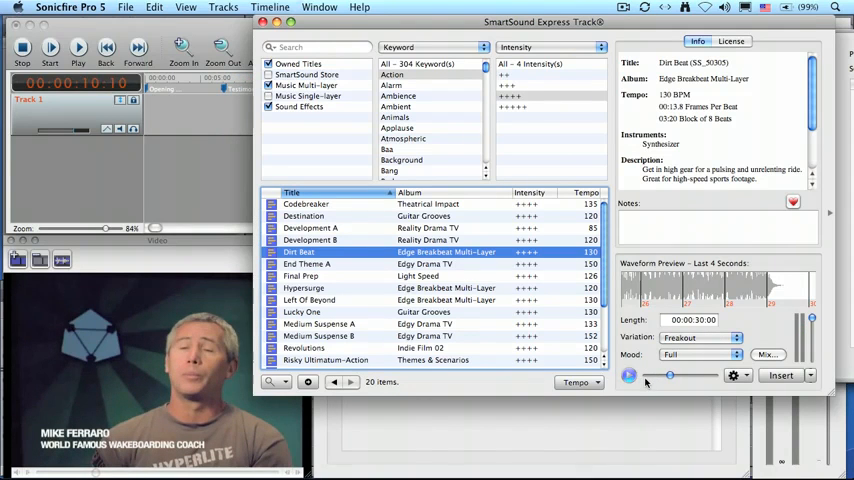
mouse_move(635, 383)
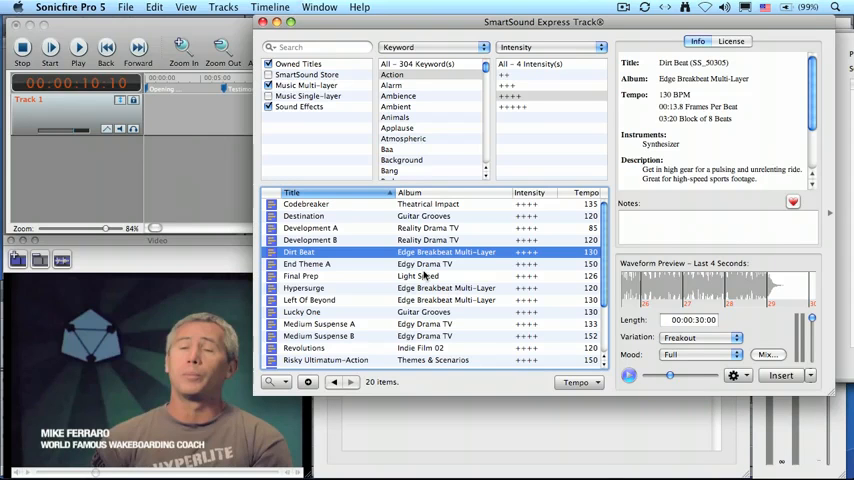
click(302, 275)
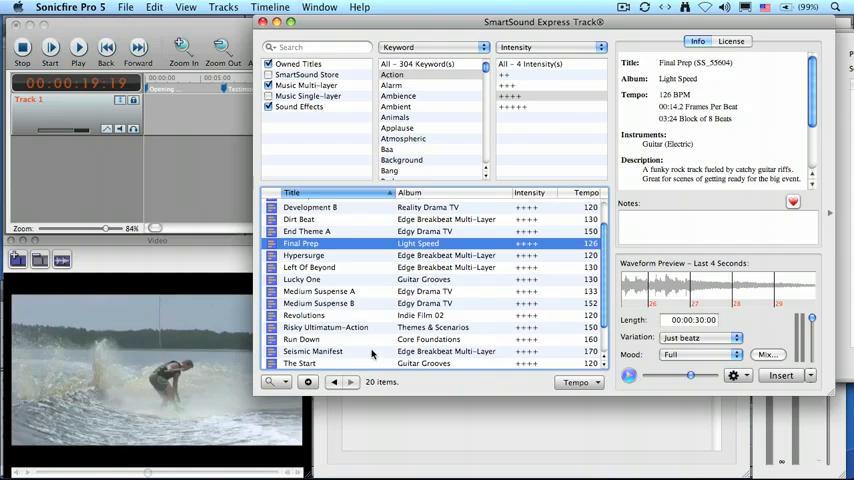
- Select Seismic Manifest, the 170 BPM Edge Breakbeat track, in the title list
click(313, 351)
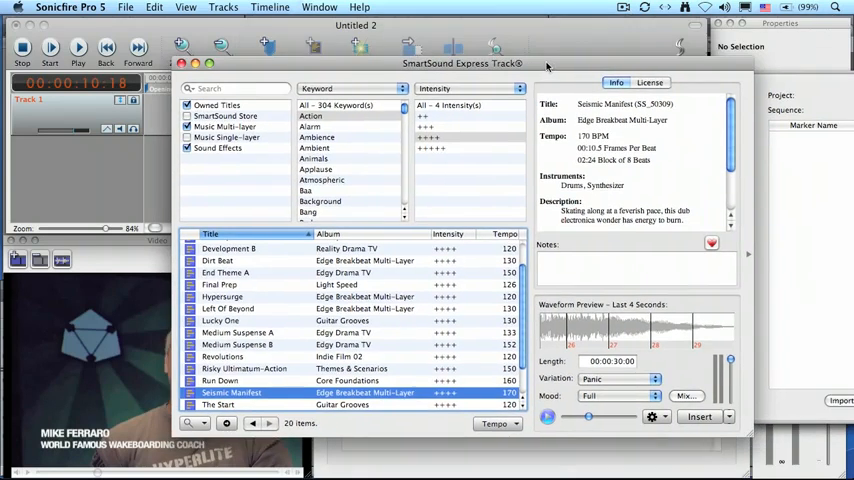
- Insert Seismic Manifest onto the project timeline from the Express Track window
click(695, 421)
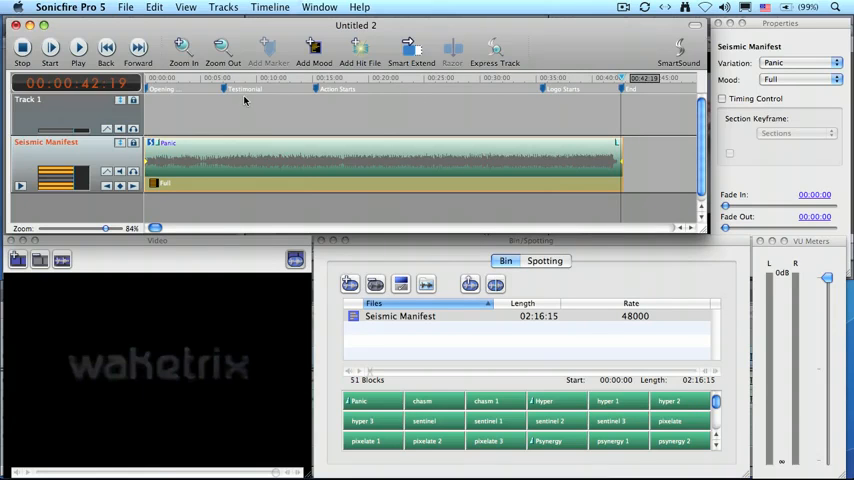
mouse_move(228, 80)
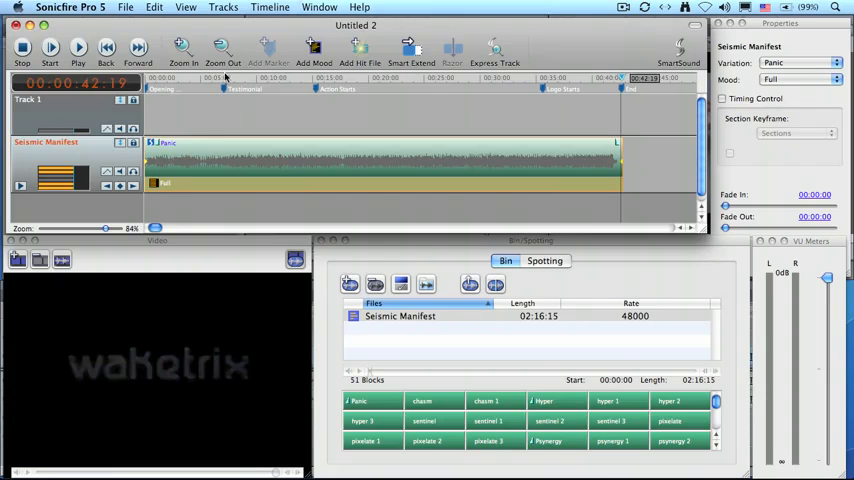
- Split Seismic Manifest's mood at the Testimonial marker, then move to Action Starts
click(220, 88)
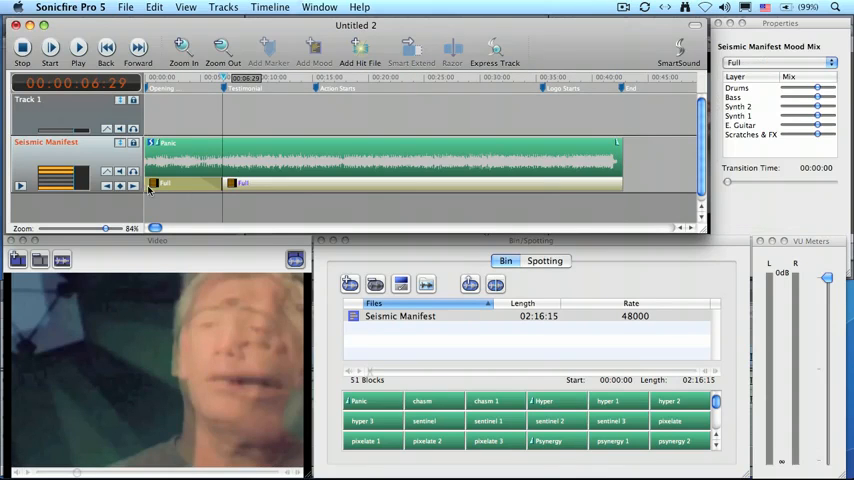
mouse_move(225, 190)
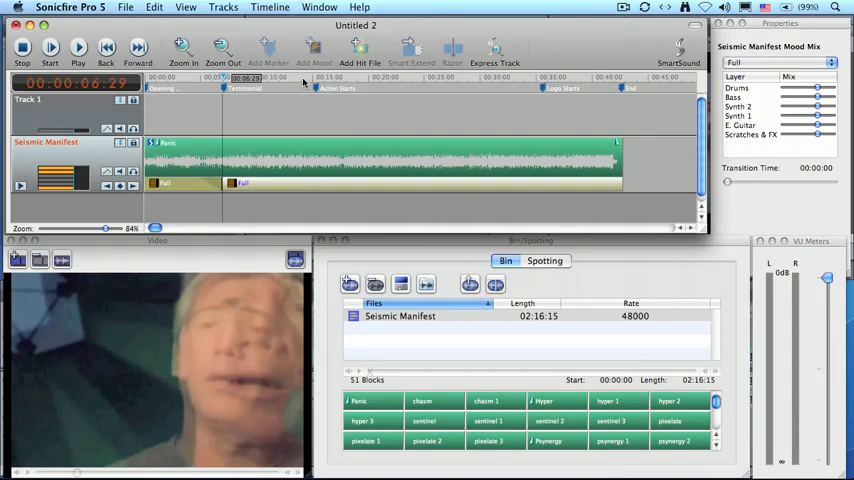
click(75, 51)
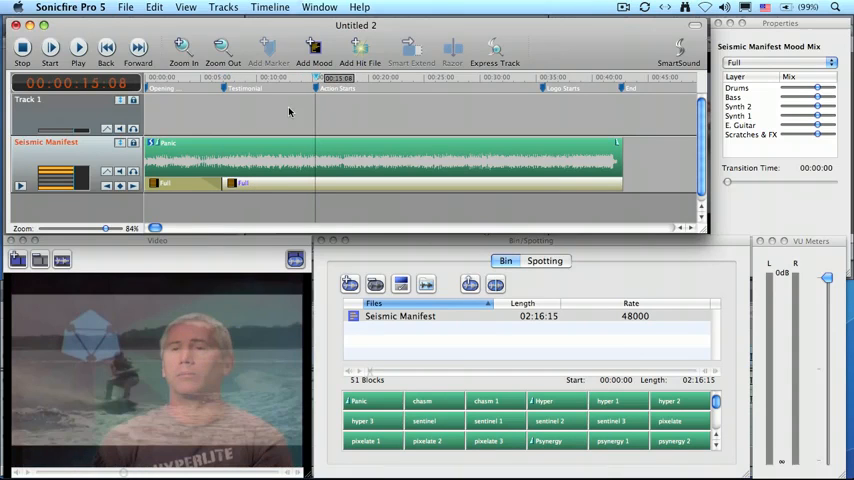